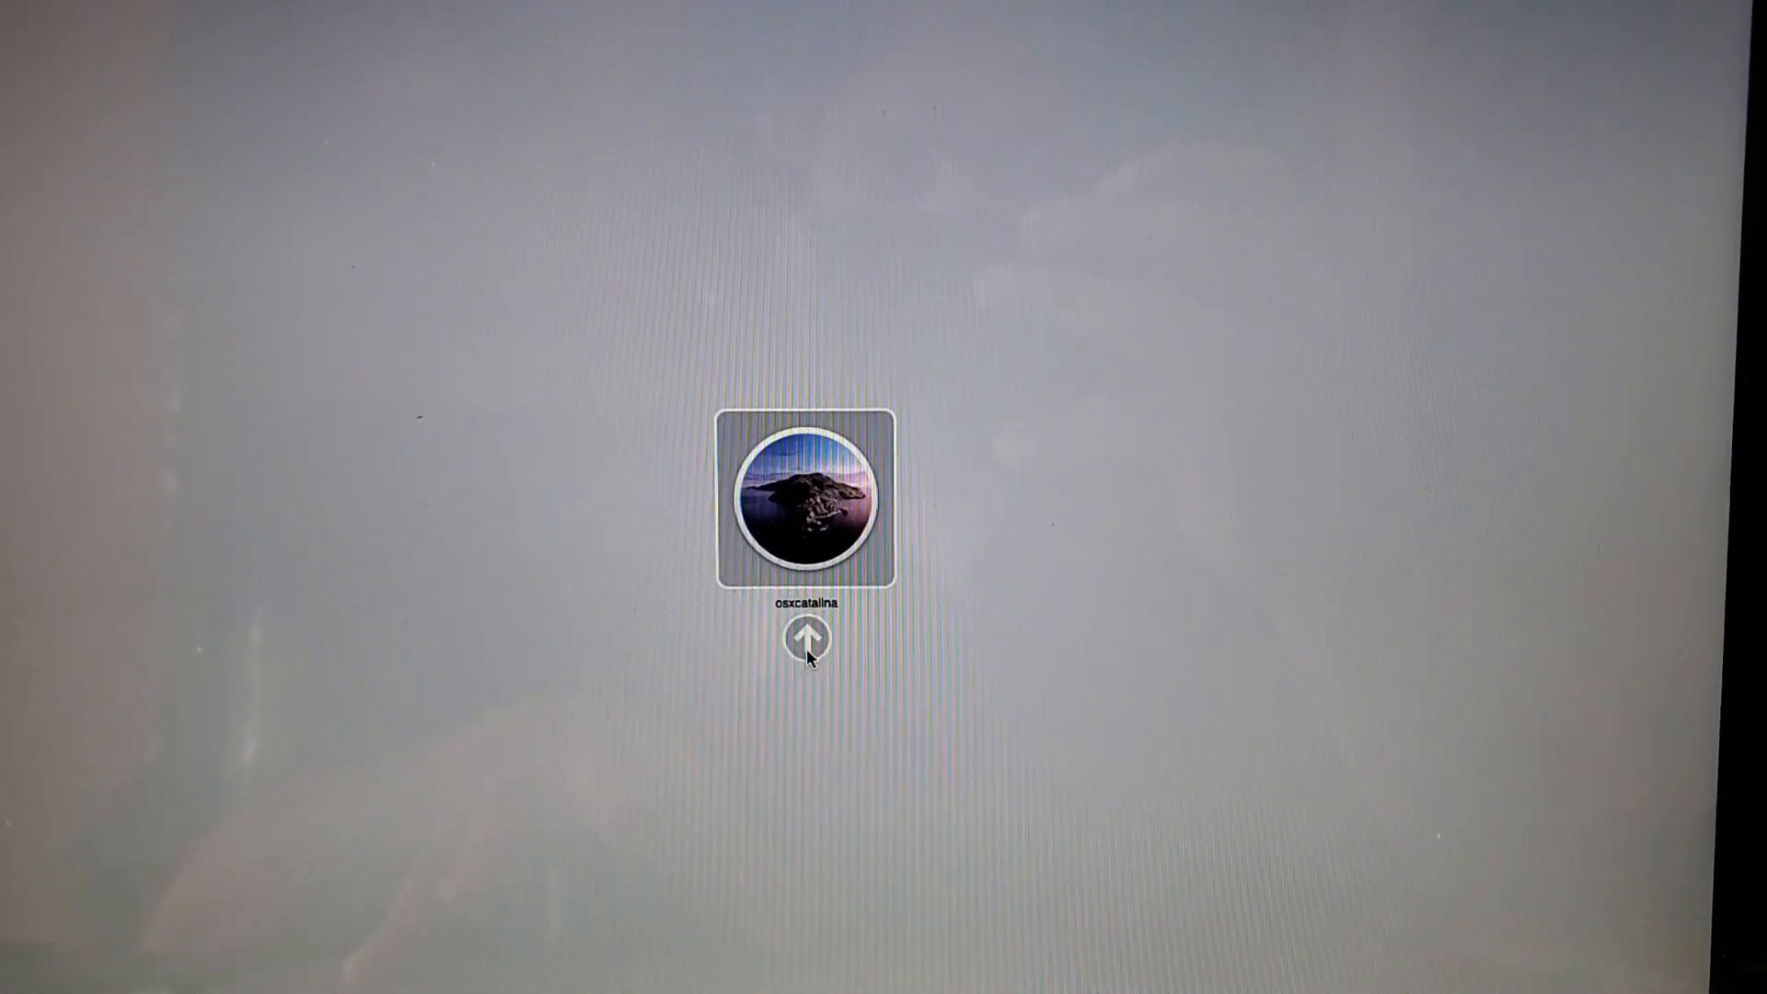
- Boot from the osxcatalina disk so the Catalina installer welcome screen opens
click(805, 641)
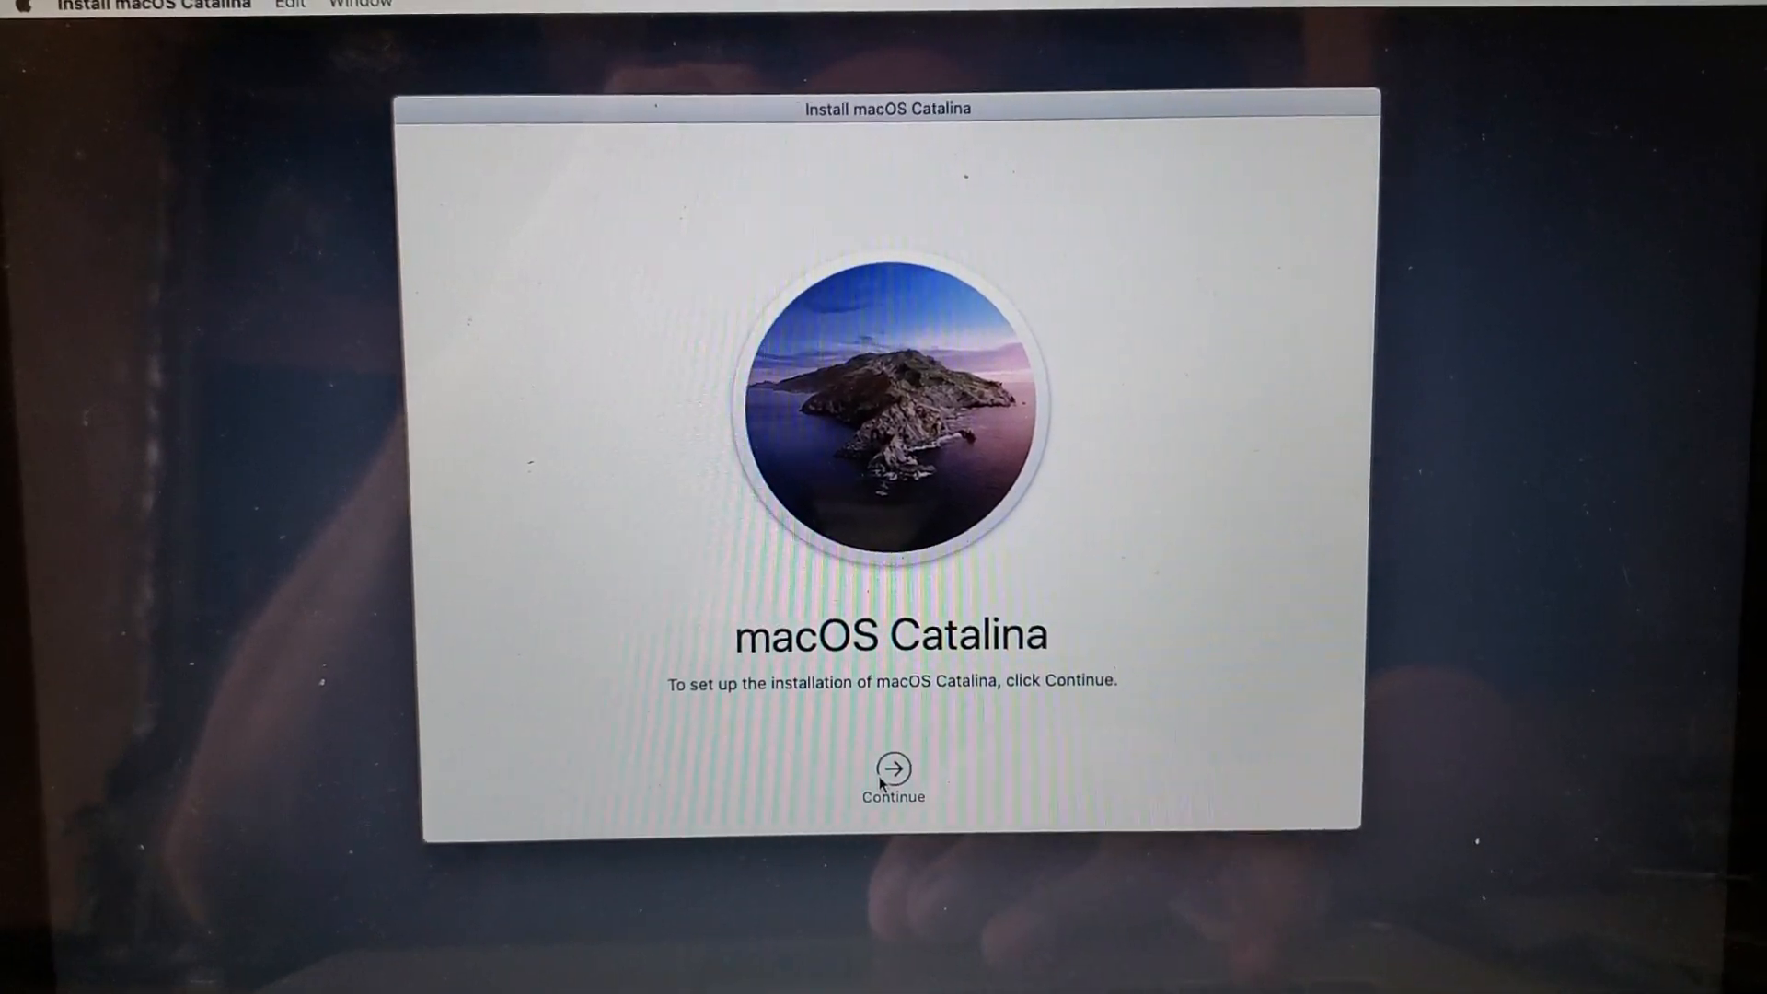
- Continue past the welcome screen and agree to the Catalina software license terms
click(891, 765)
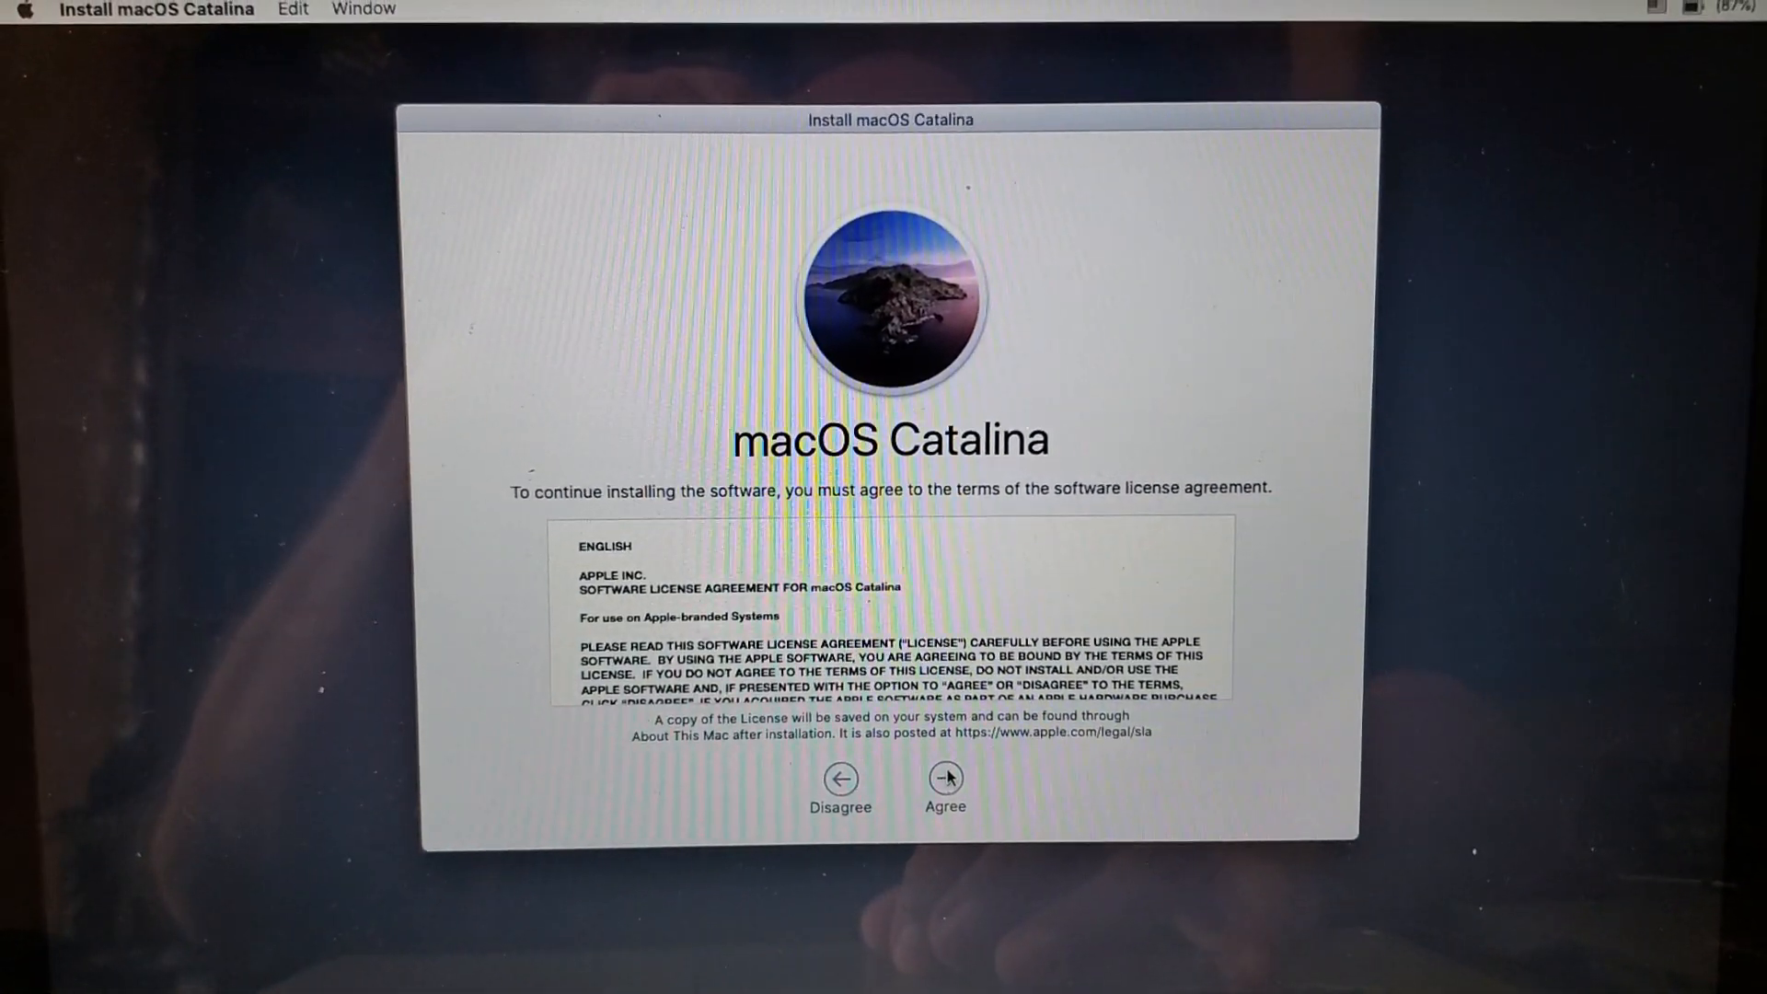
click(944, 779)
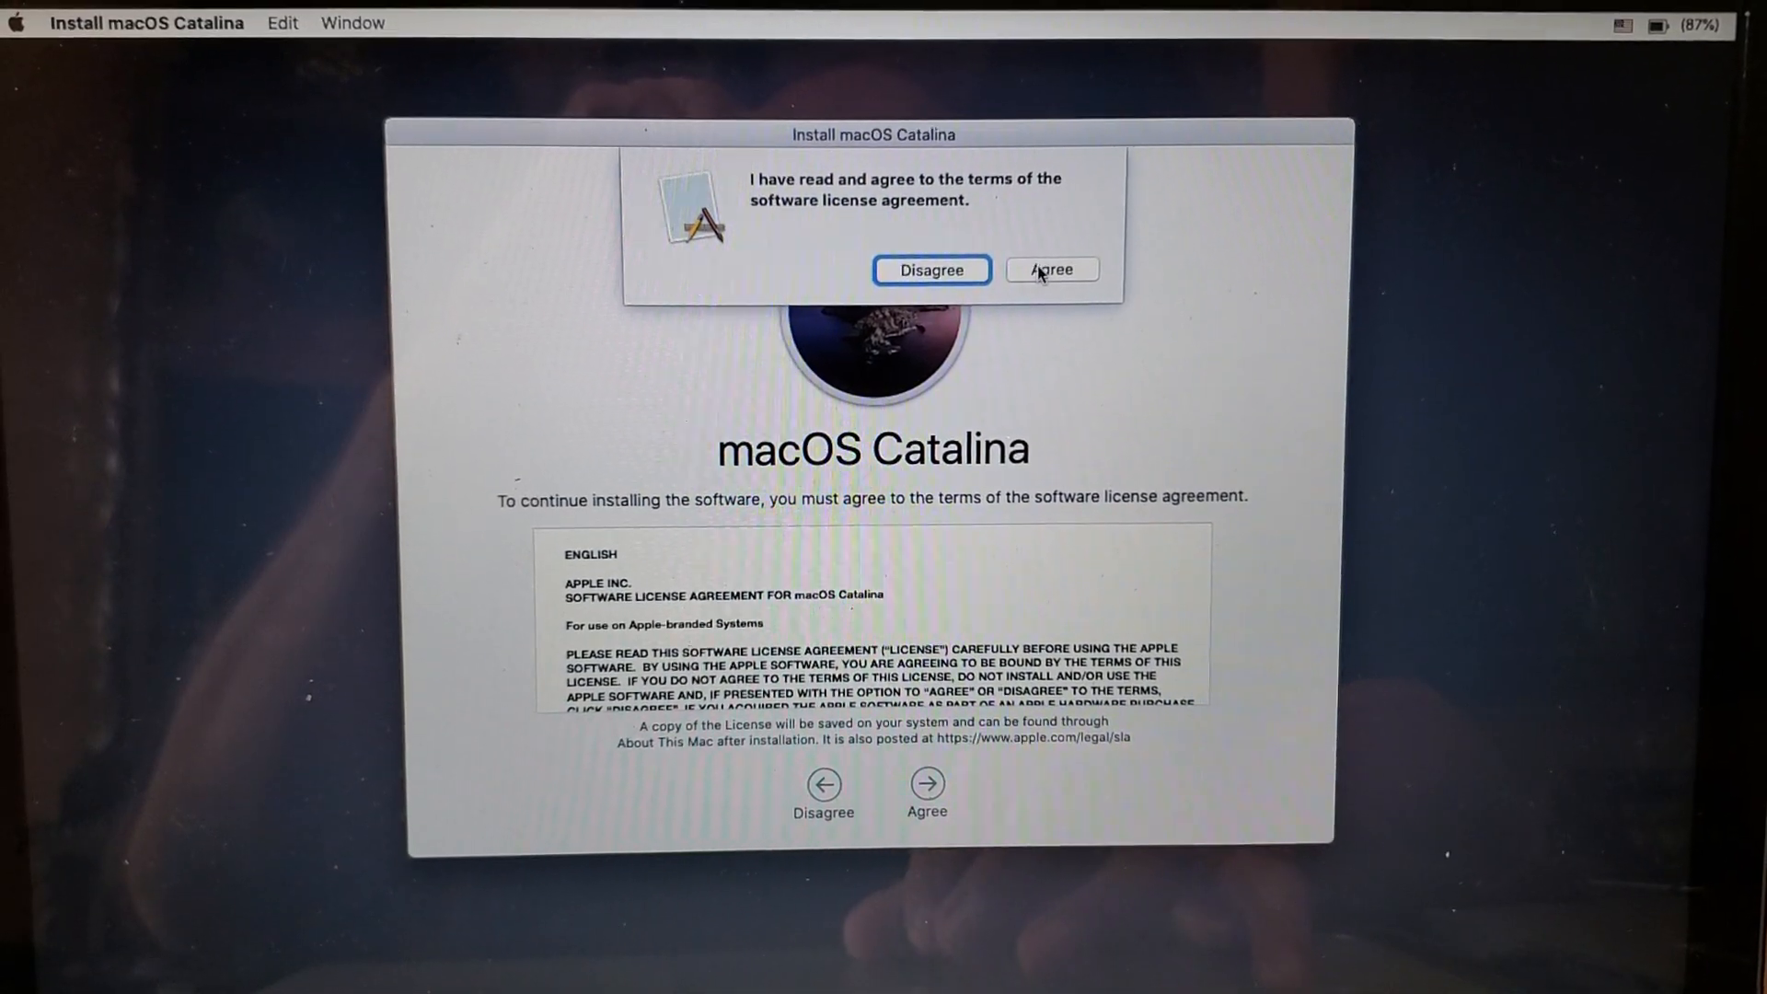
click(1049, 268)
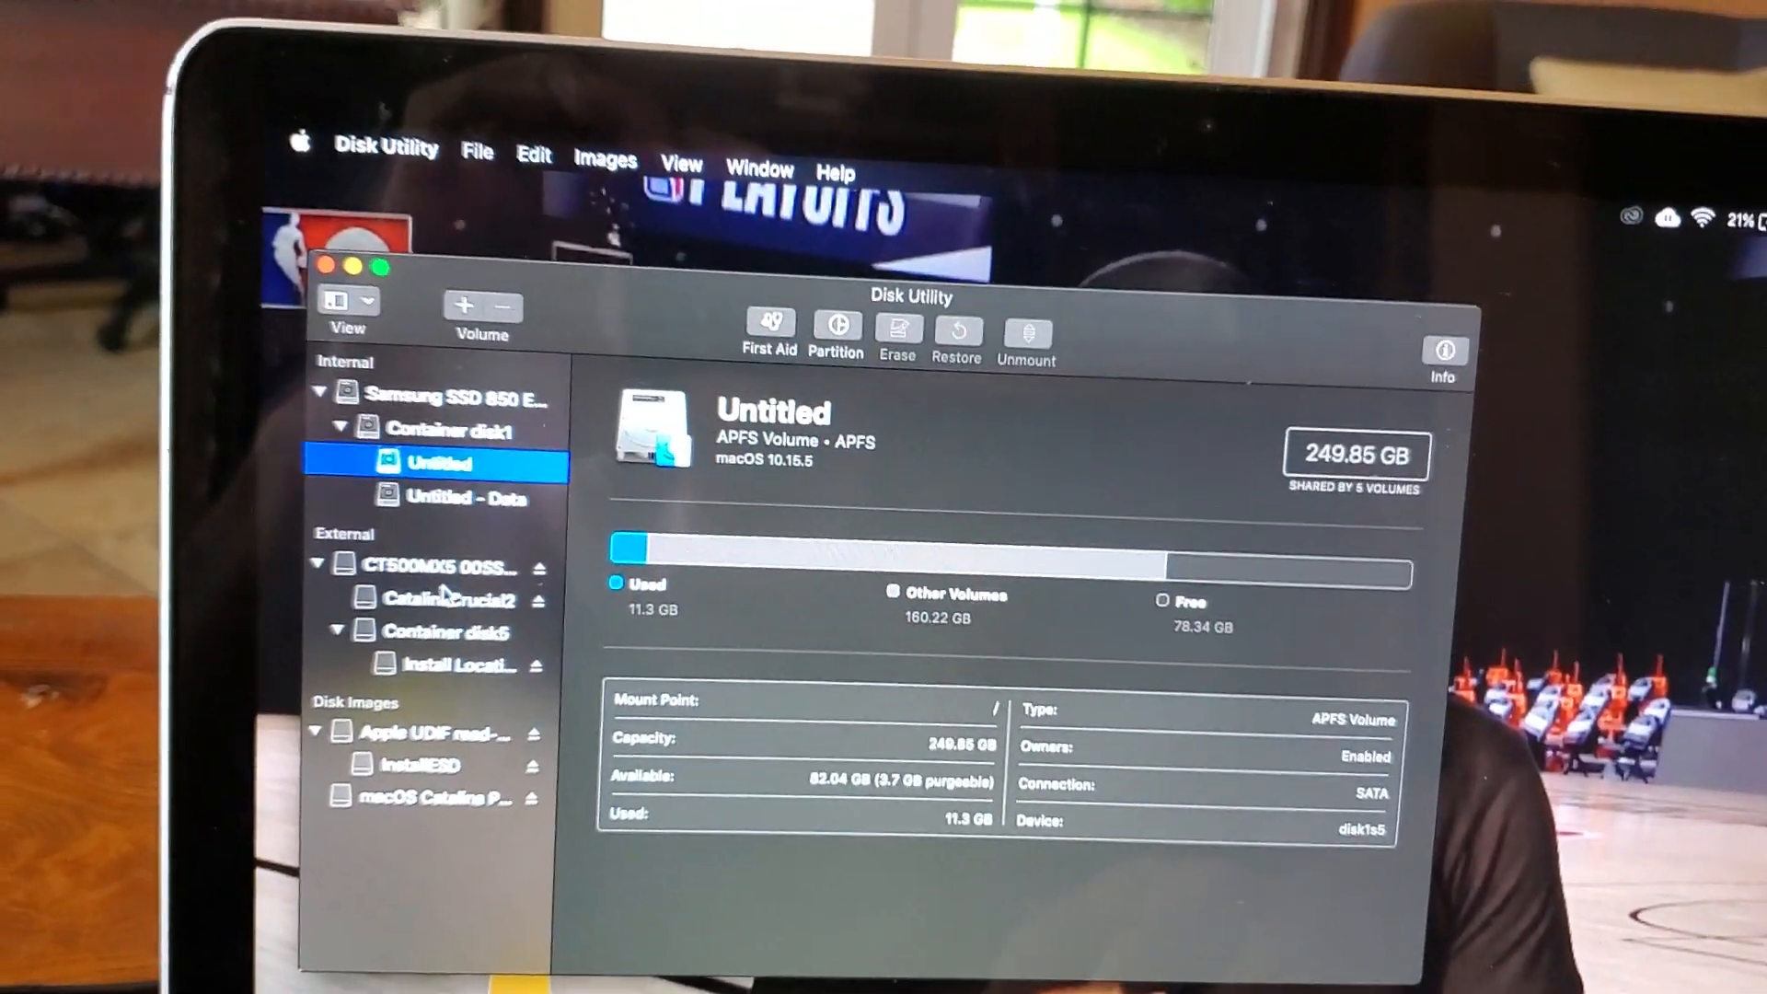
- Show the partition layout of the external CT500MX5 SSD with its two 250 GB partitions
click(451, 565)
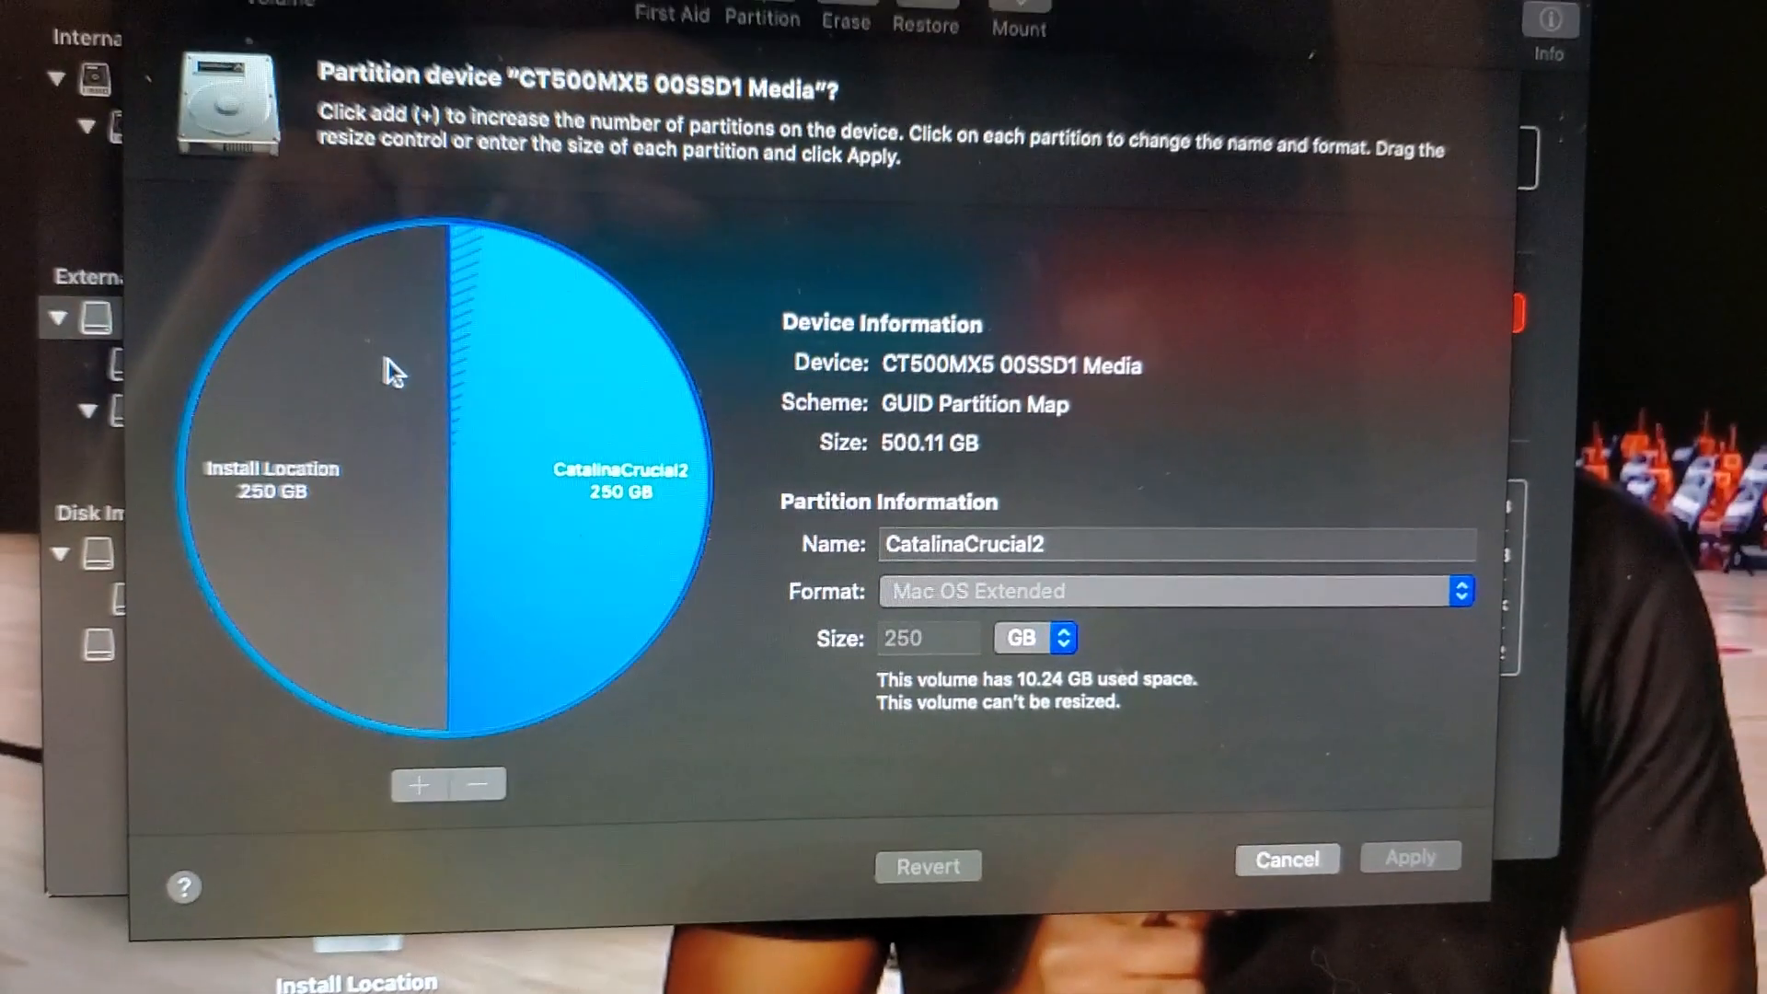
- Inspect the Install Location partition's 250 GB APFS format, then leave Disk Utility
click(270, 473)
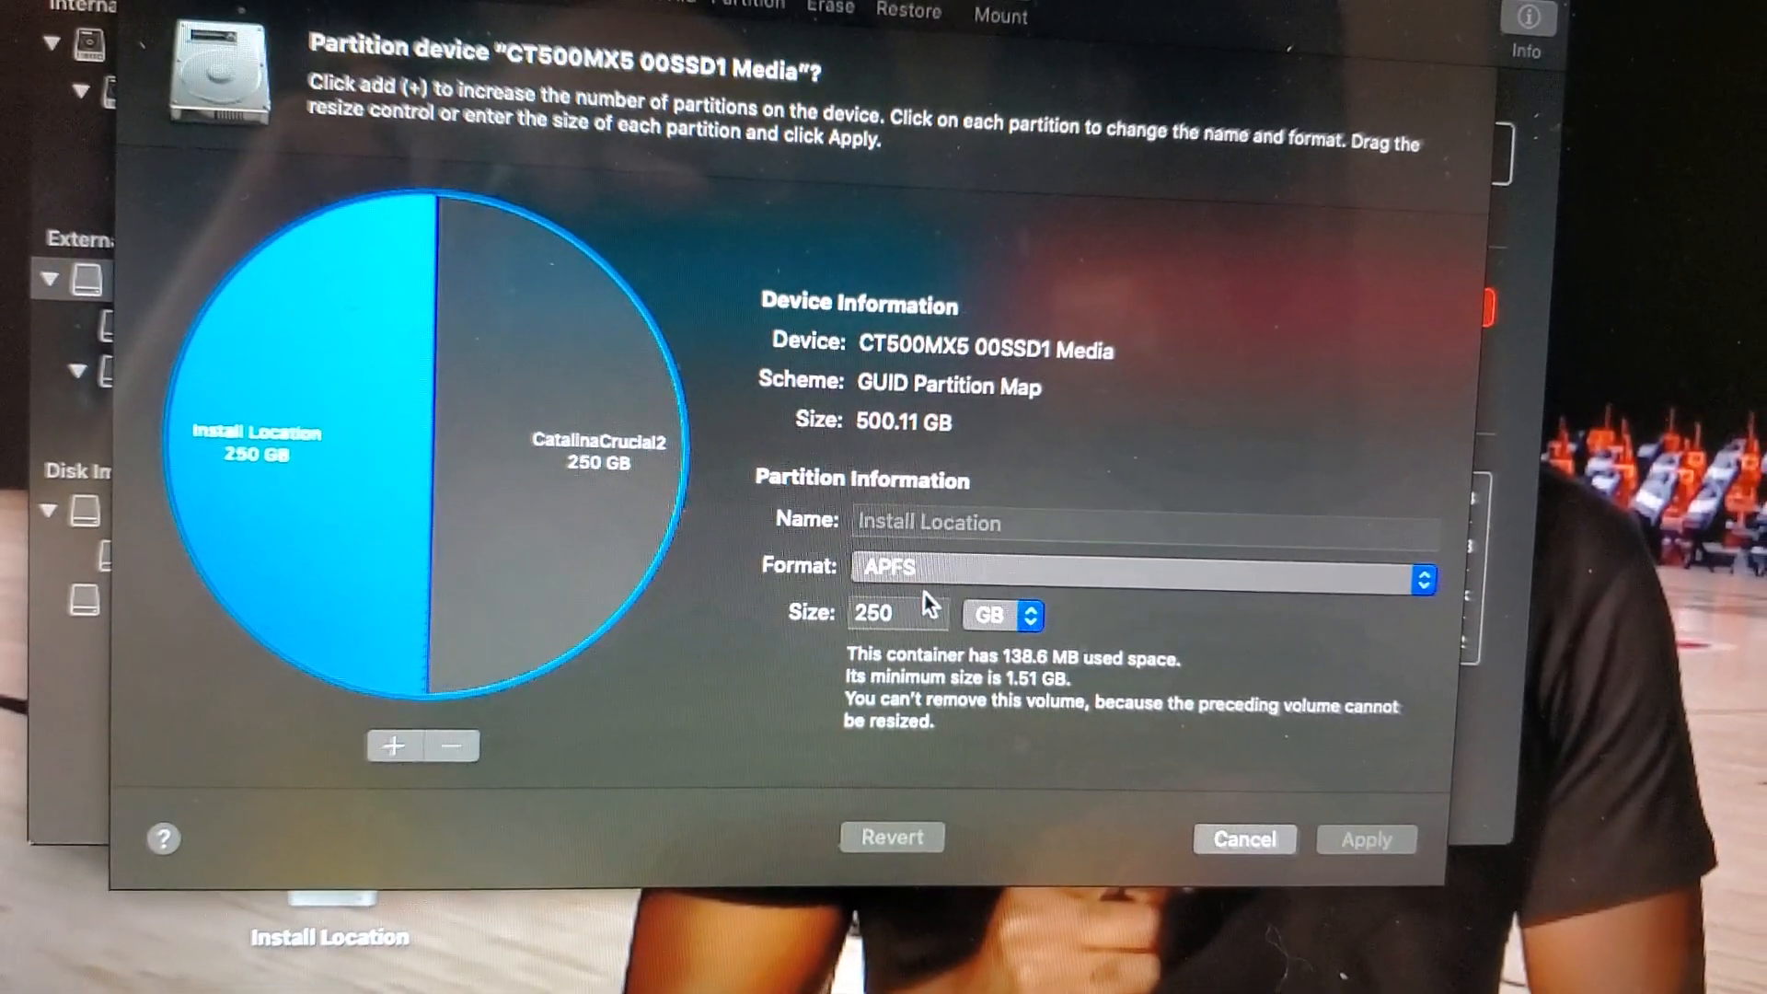
click(563, 451)
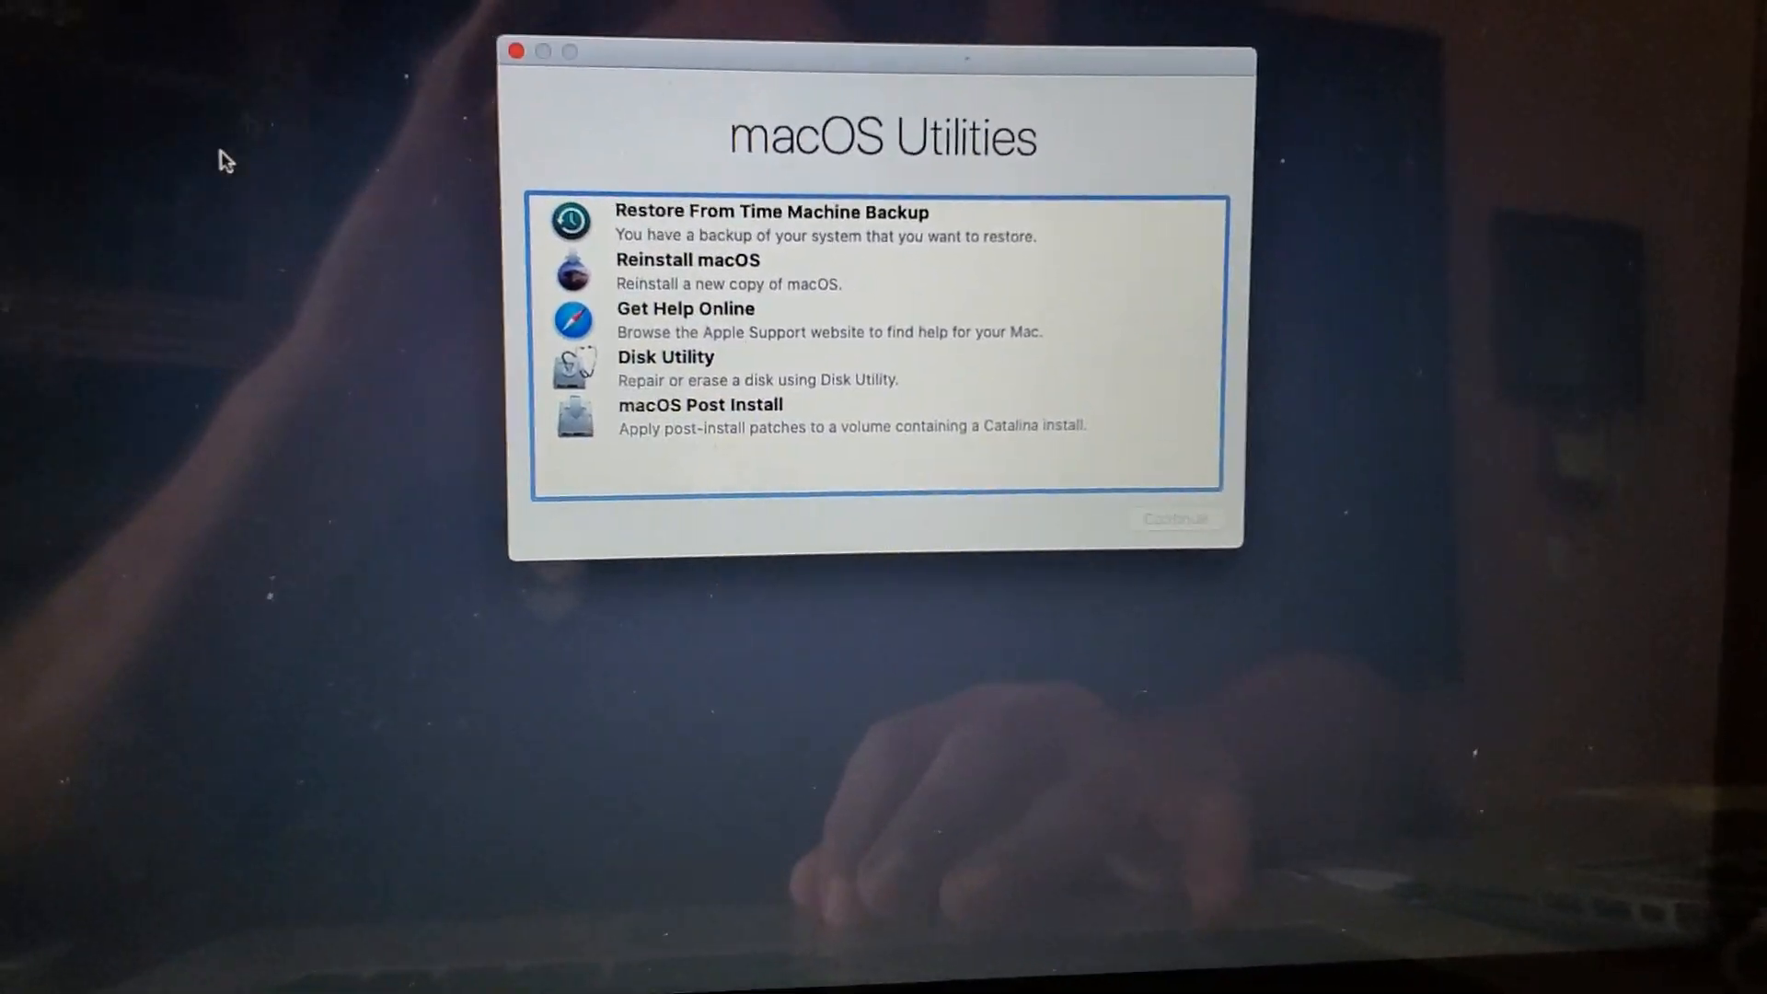
- Choose Reinstall macOS and continue to the Catalina installer welcome screen
click(687, 271)
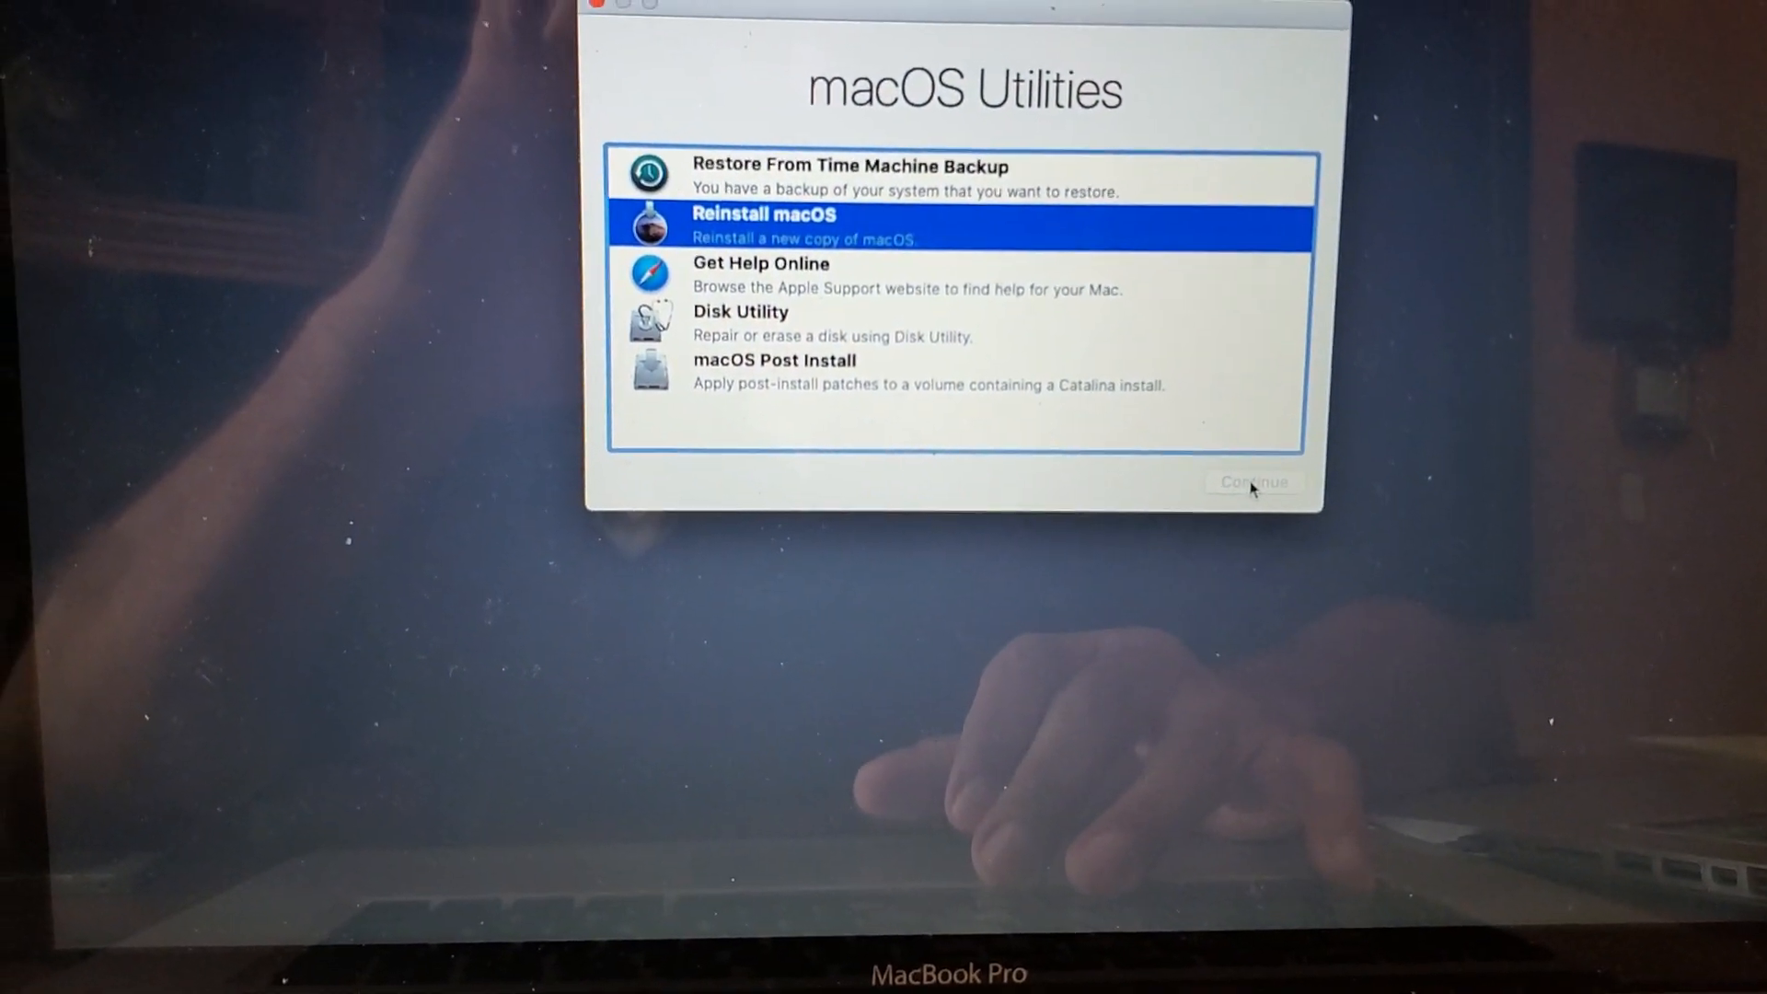
click(1252, 483)
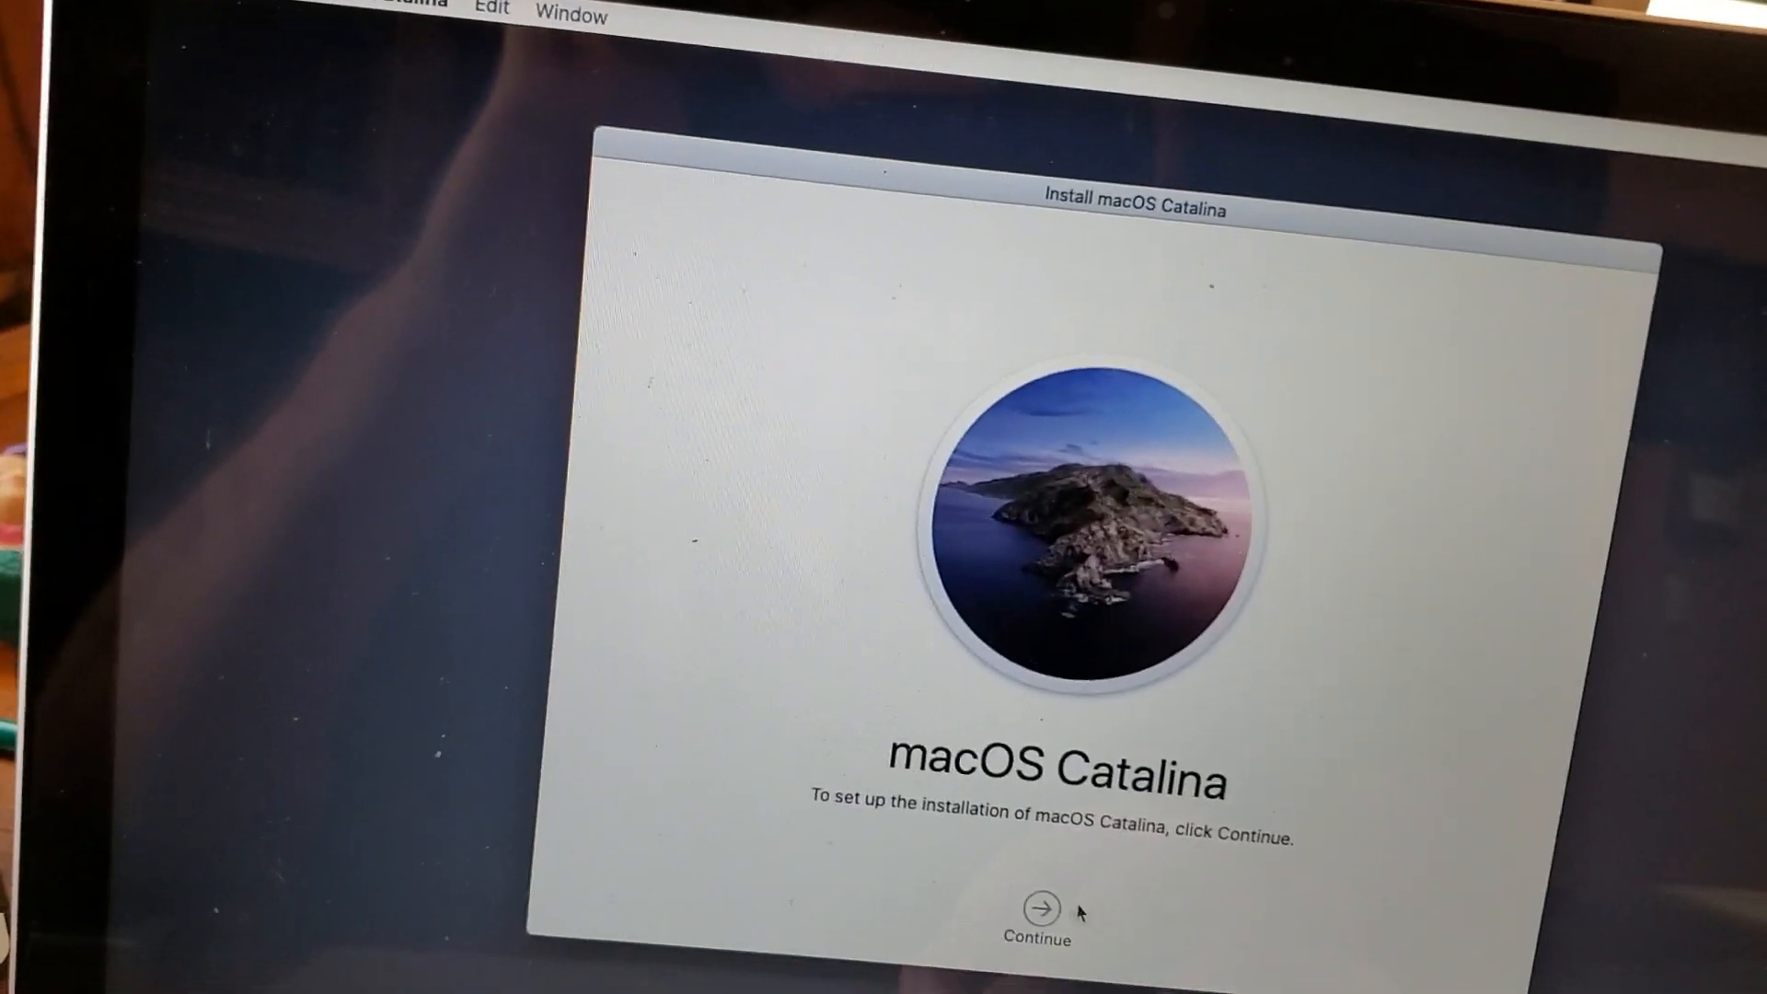
- Agree to the Catalina license again and reach the disk selection screen
click(1031, 908)
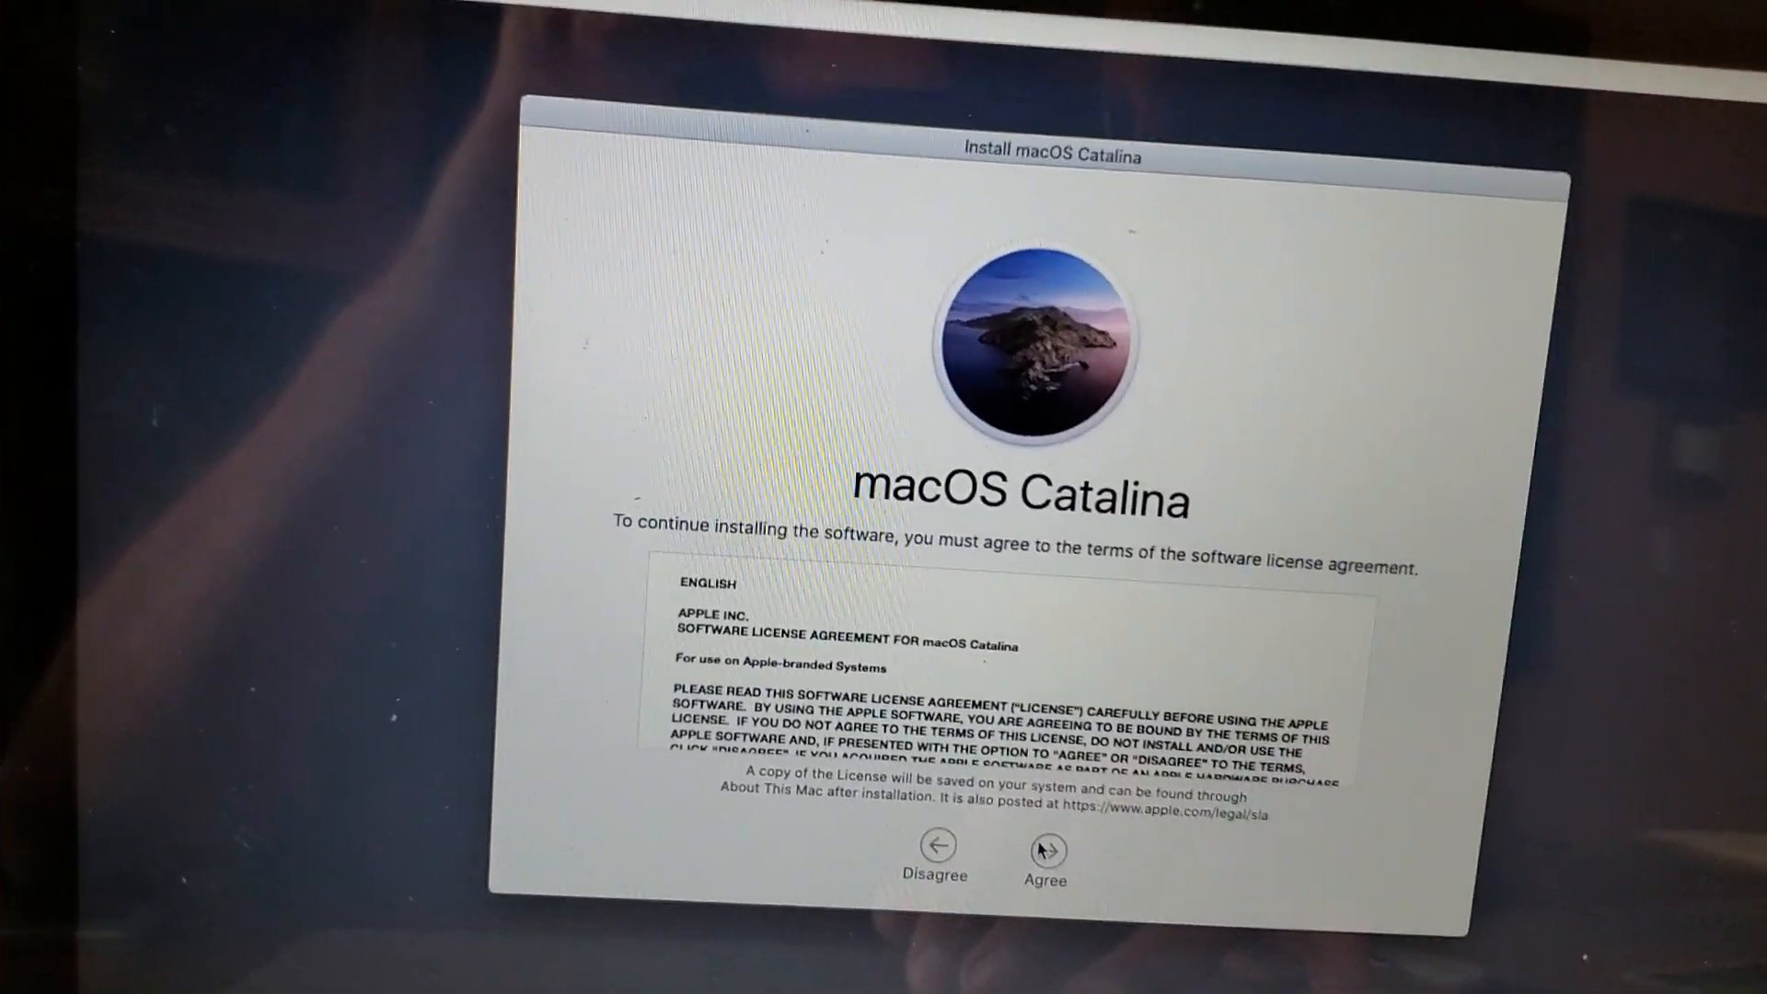
click(1044, 856)
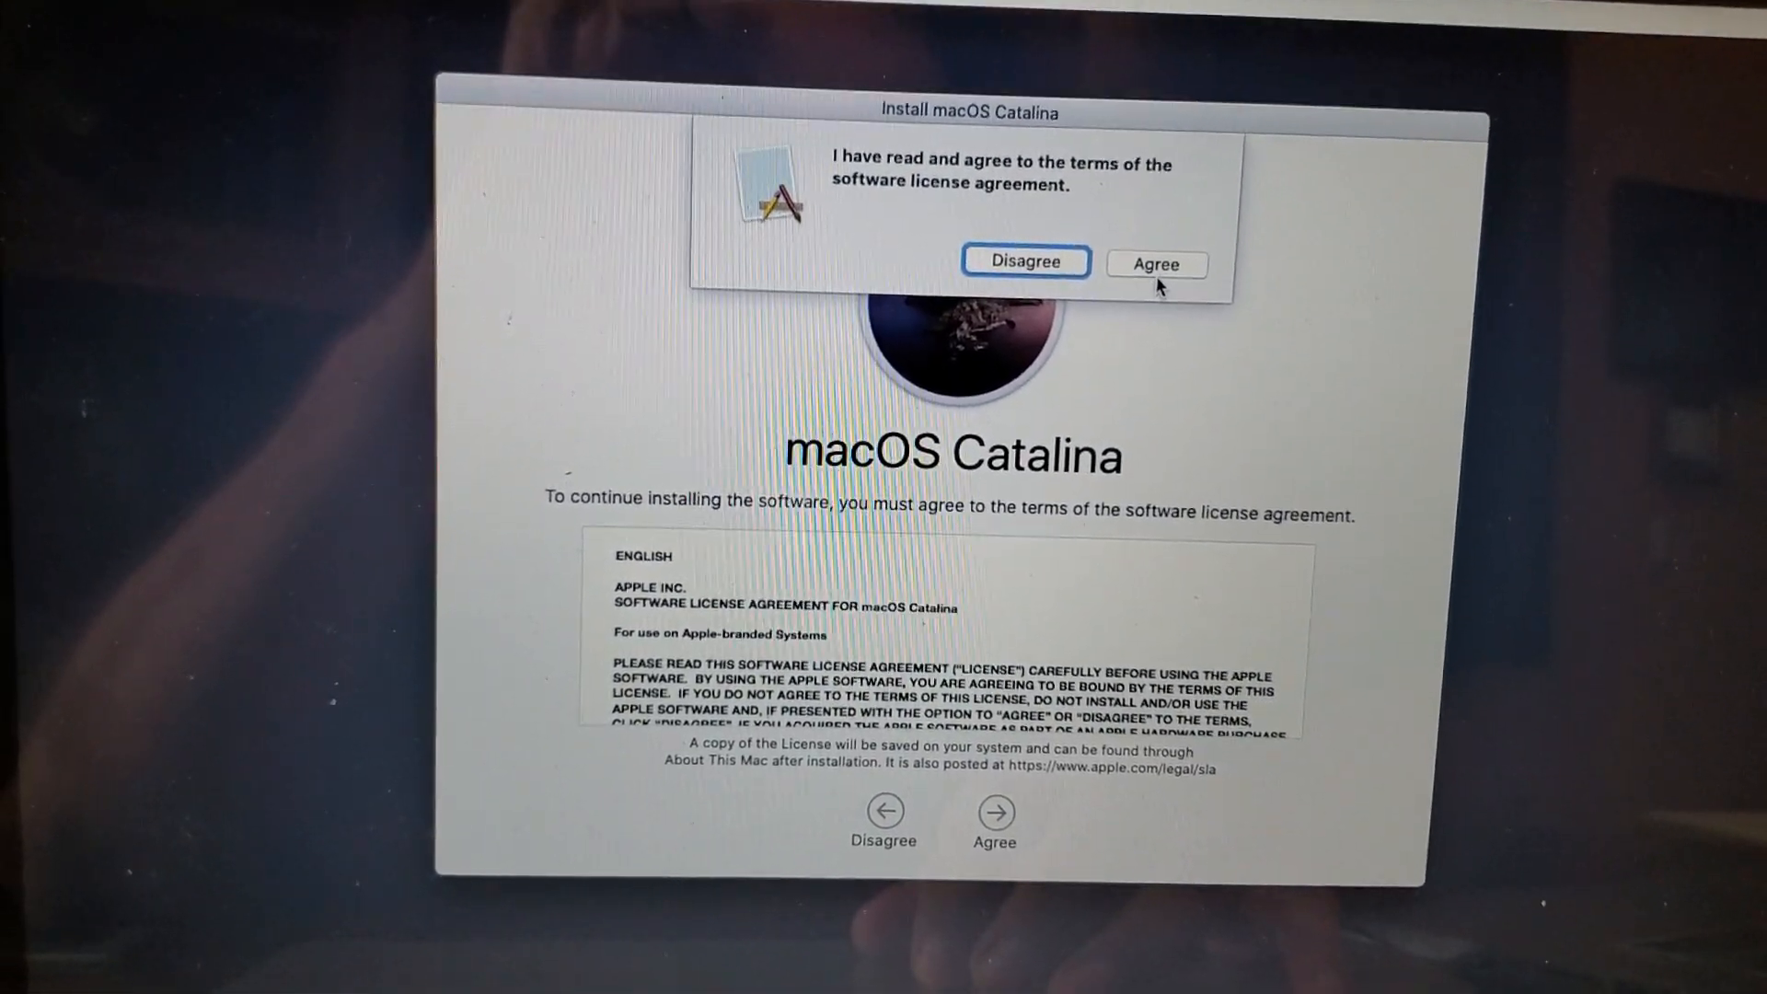
click(1156, 263)
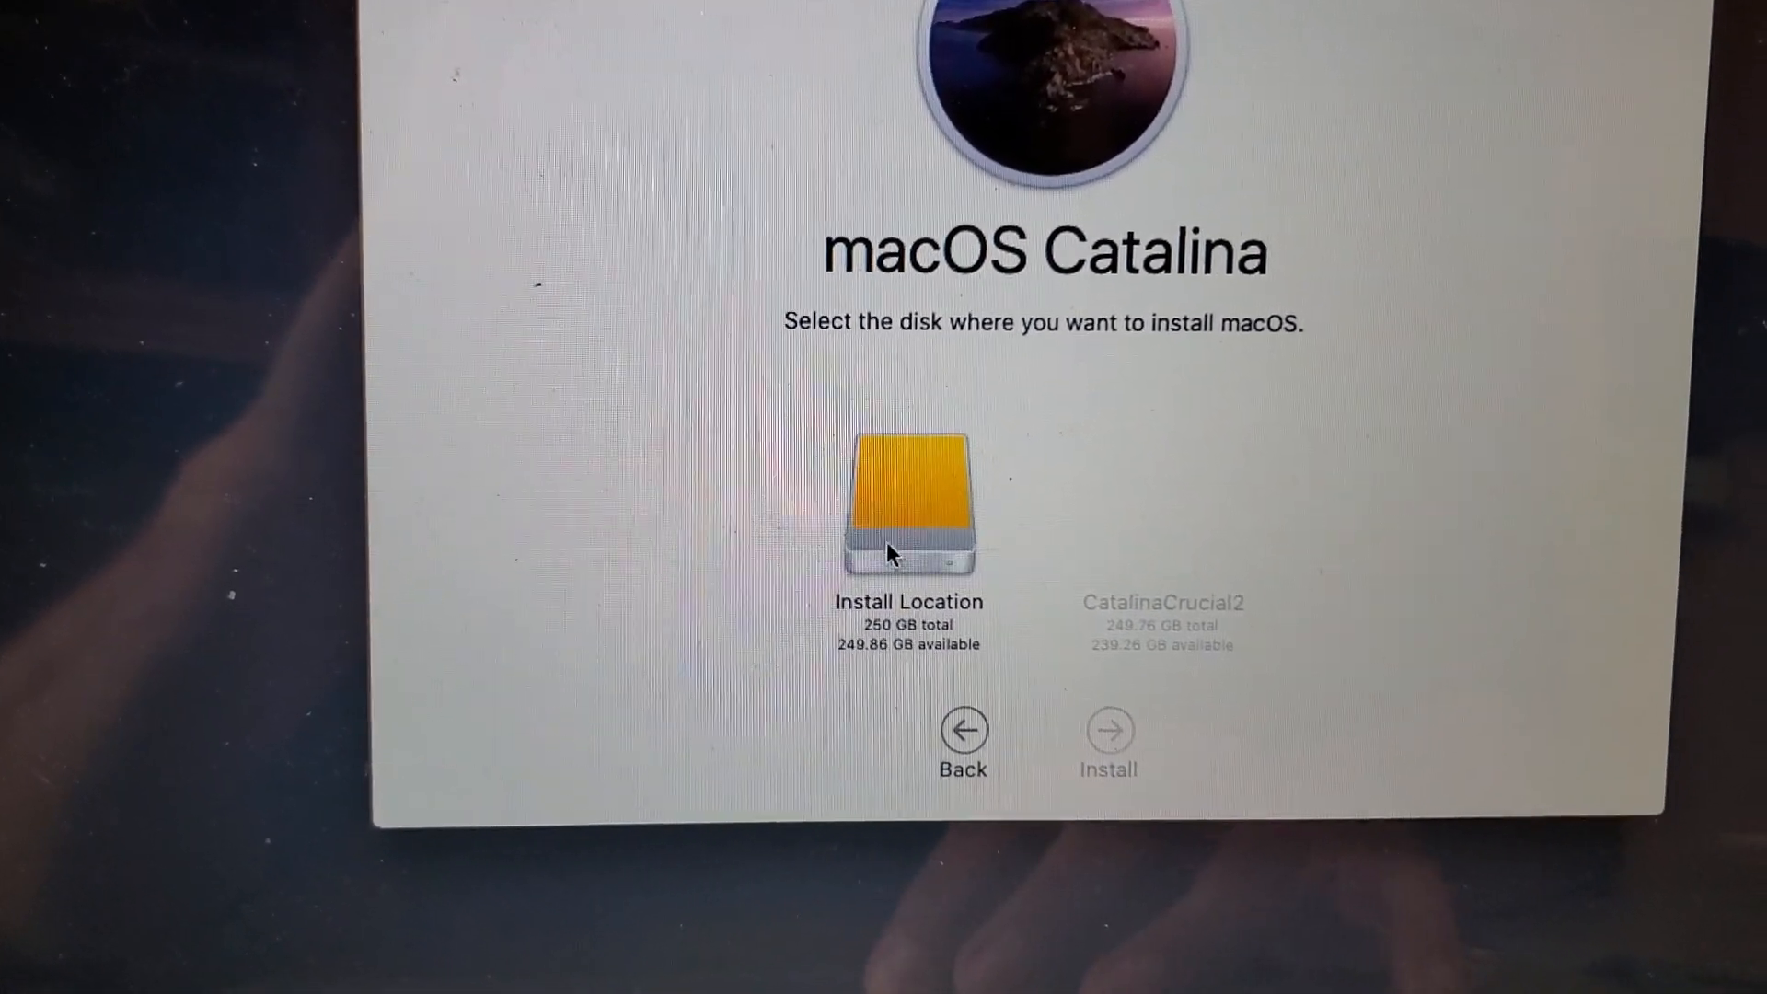
- Select Install Location as the target disk and start installing Catalina onto it
click(907, 501)
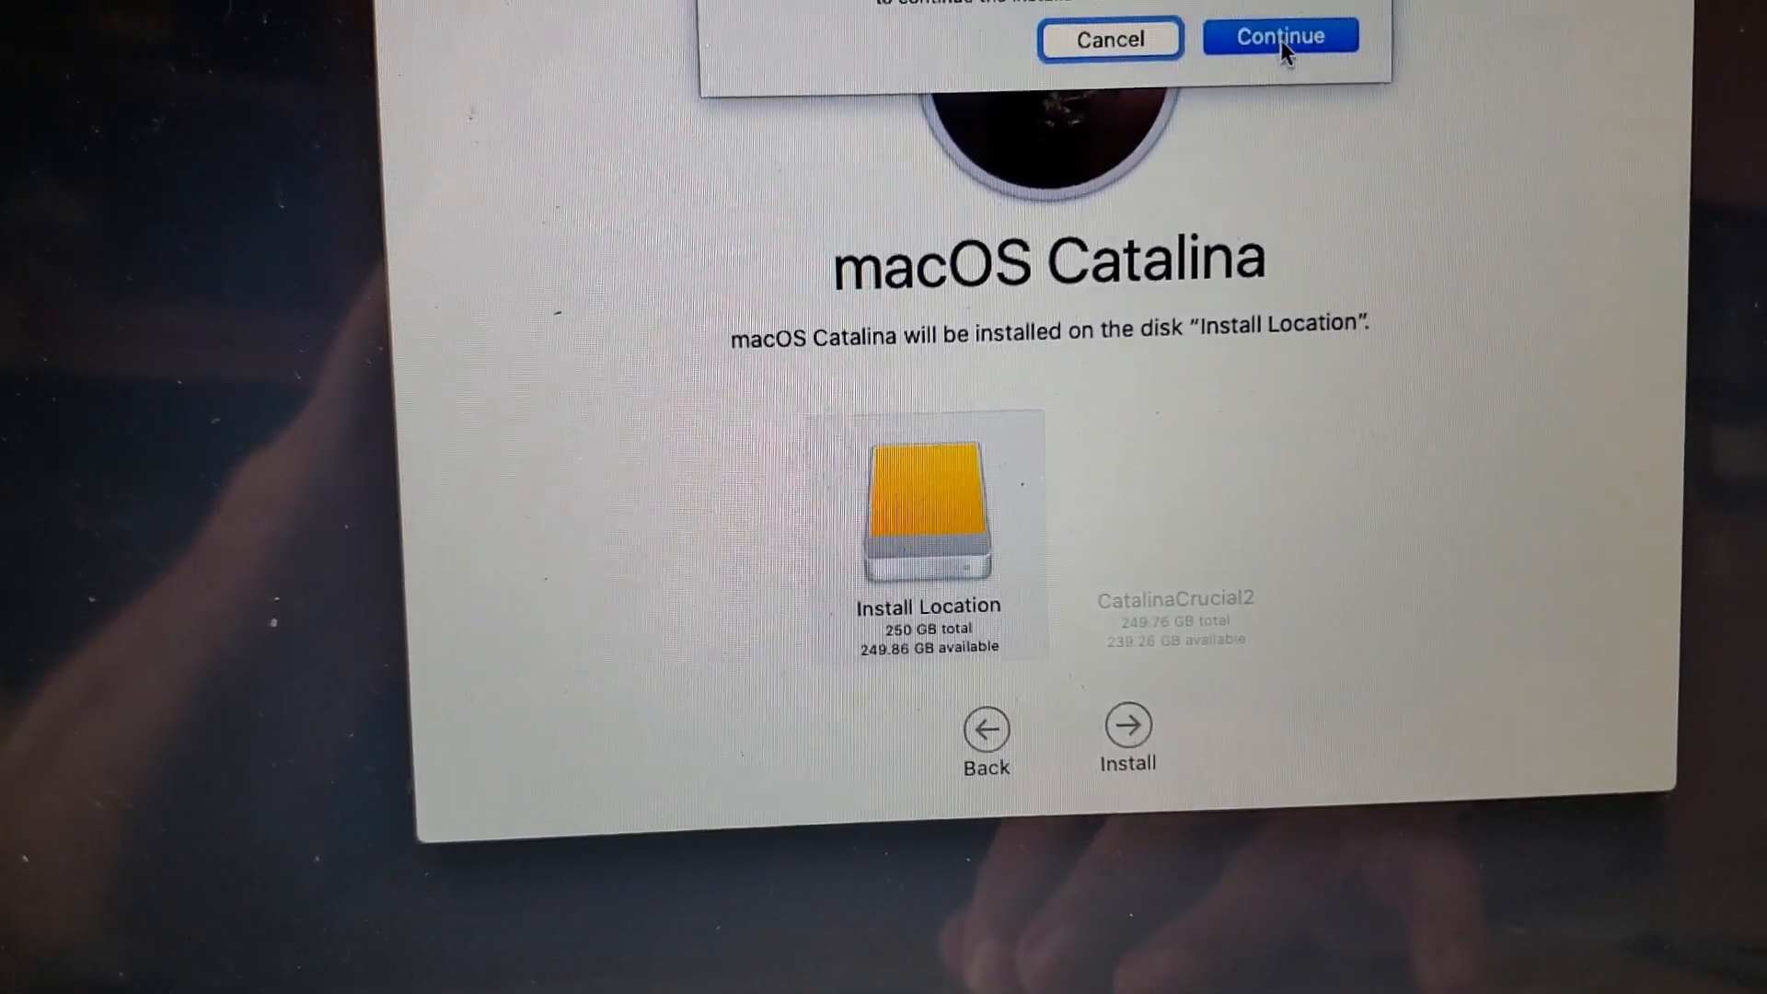
click(1280, 37)
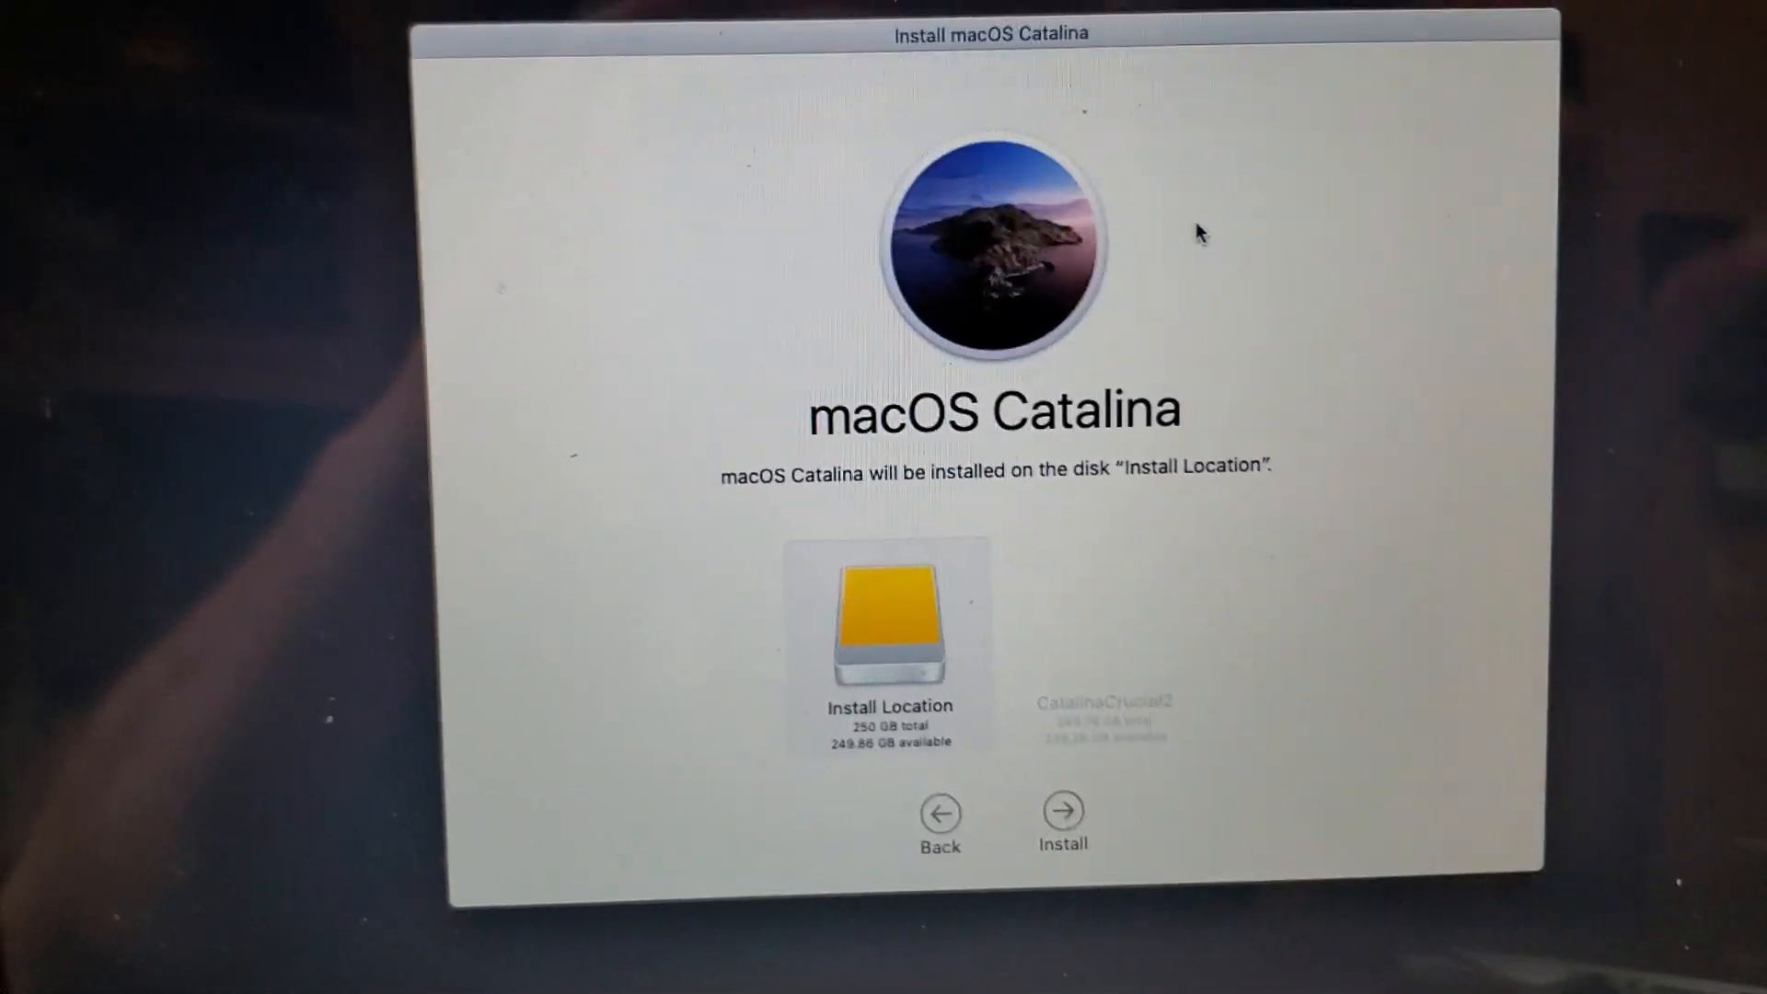
click(1060, 811)
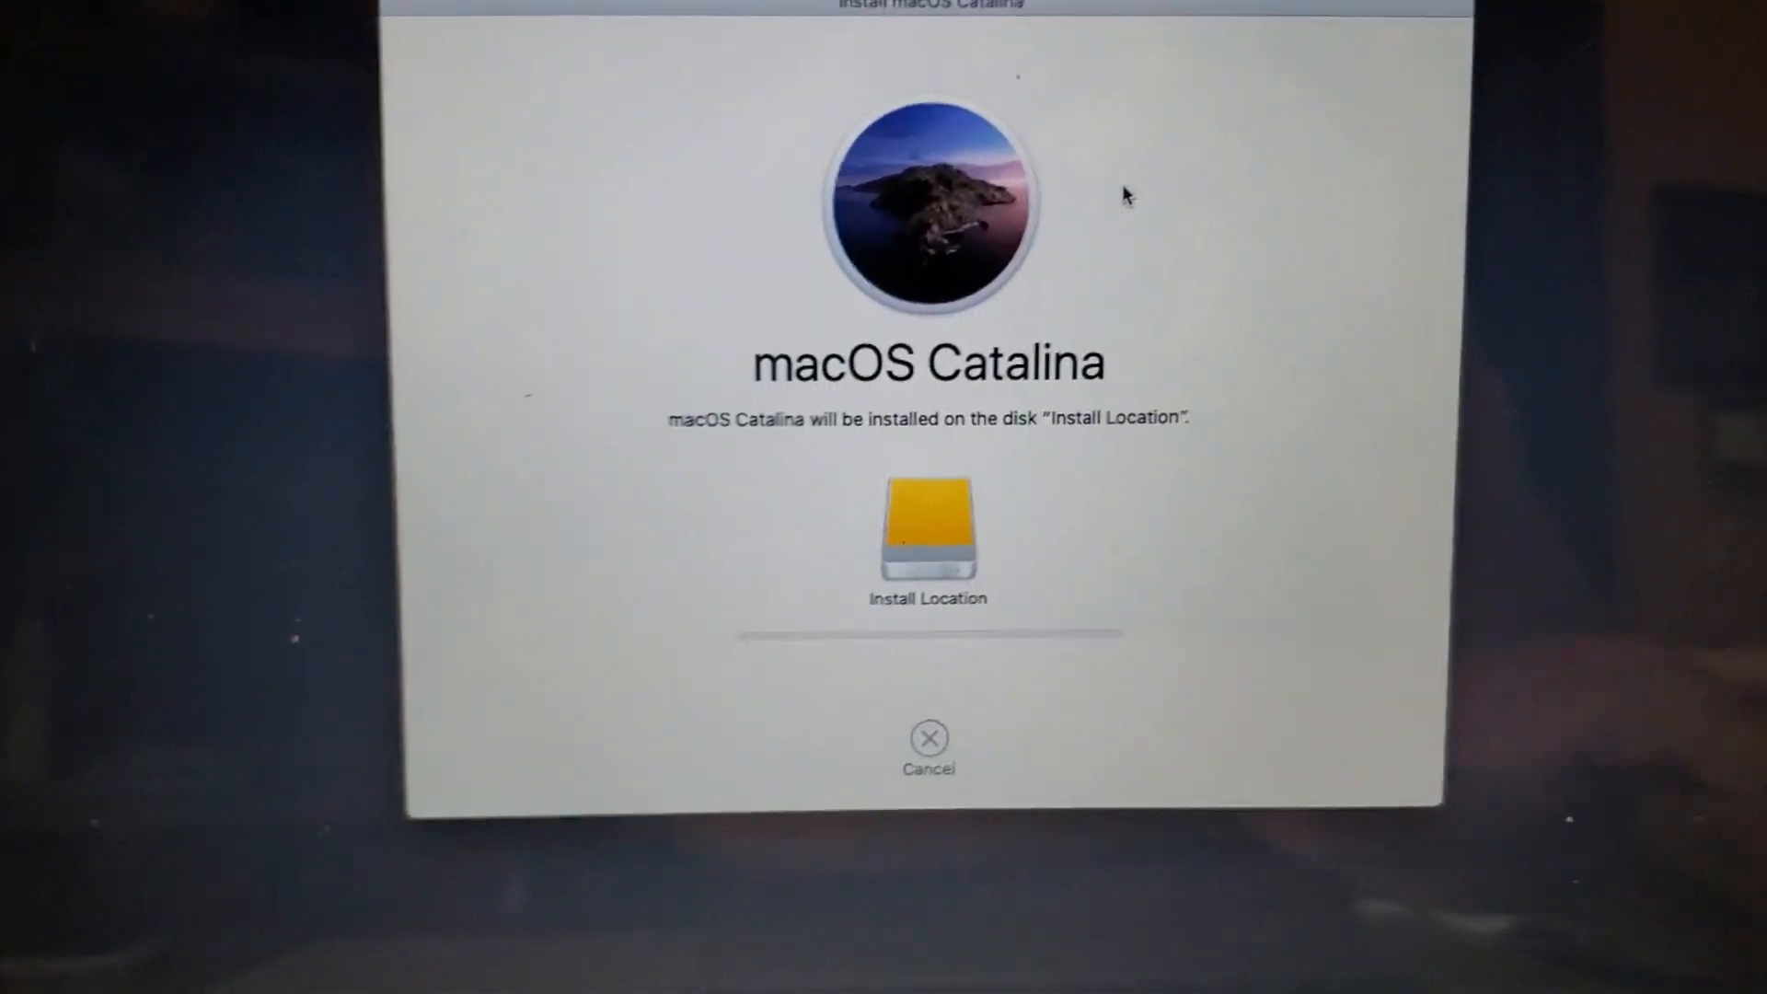